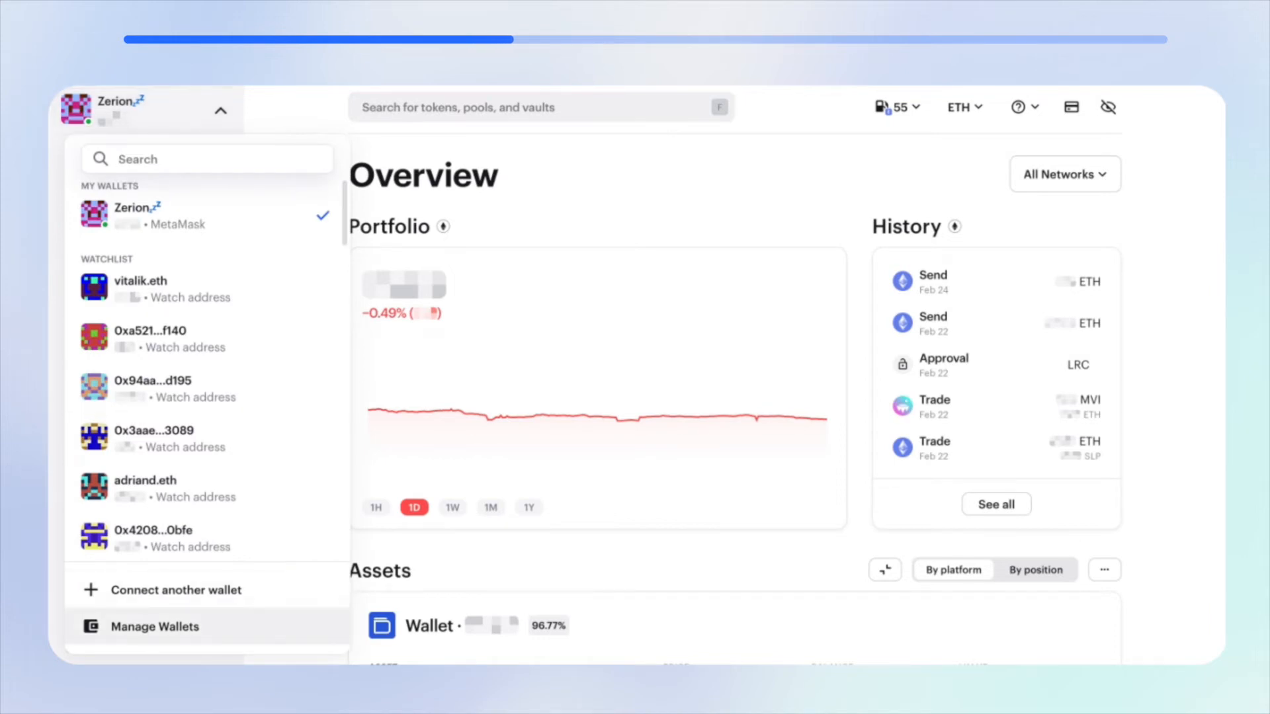
# From Manage Wallets, export all wallets as an encrypted QR code with import link
pyautogui.click(153, 626)
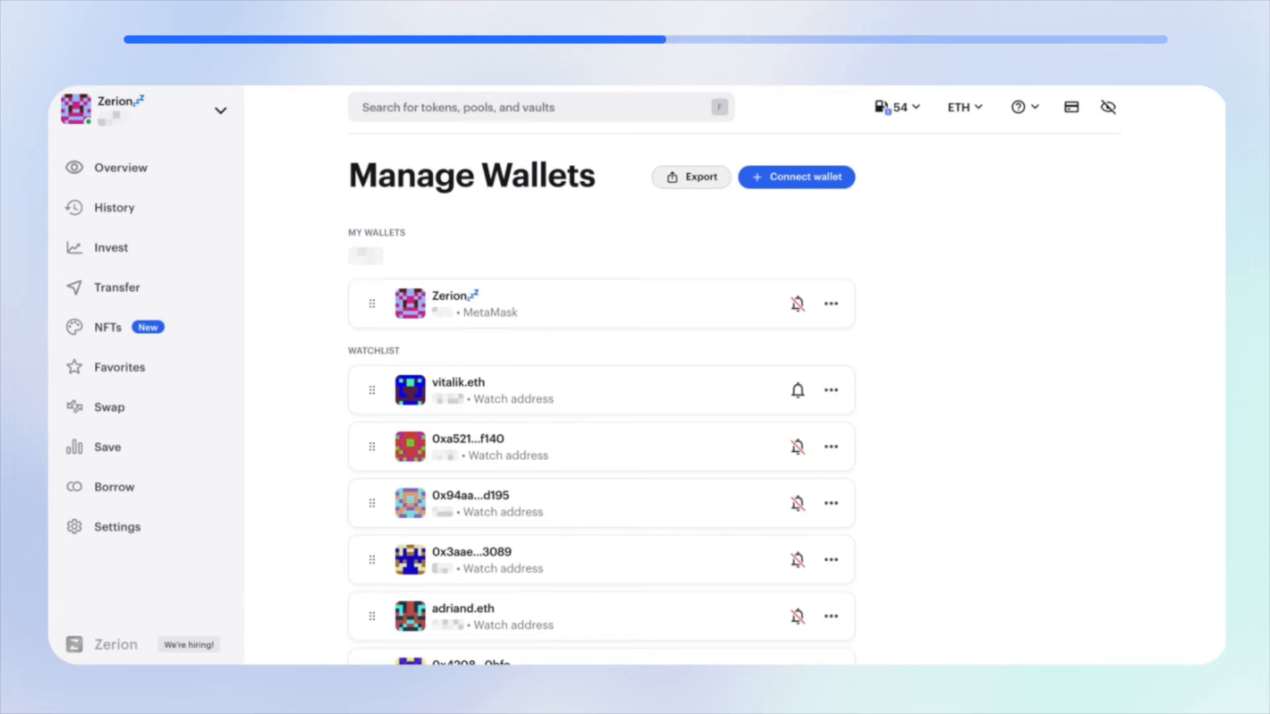
pyautogui.click(691, 175)
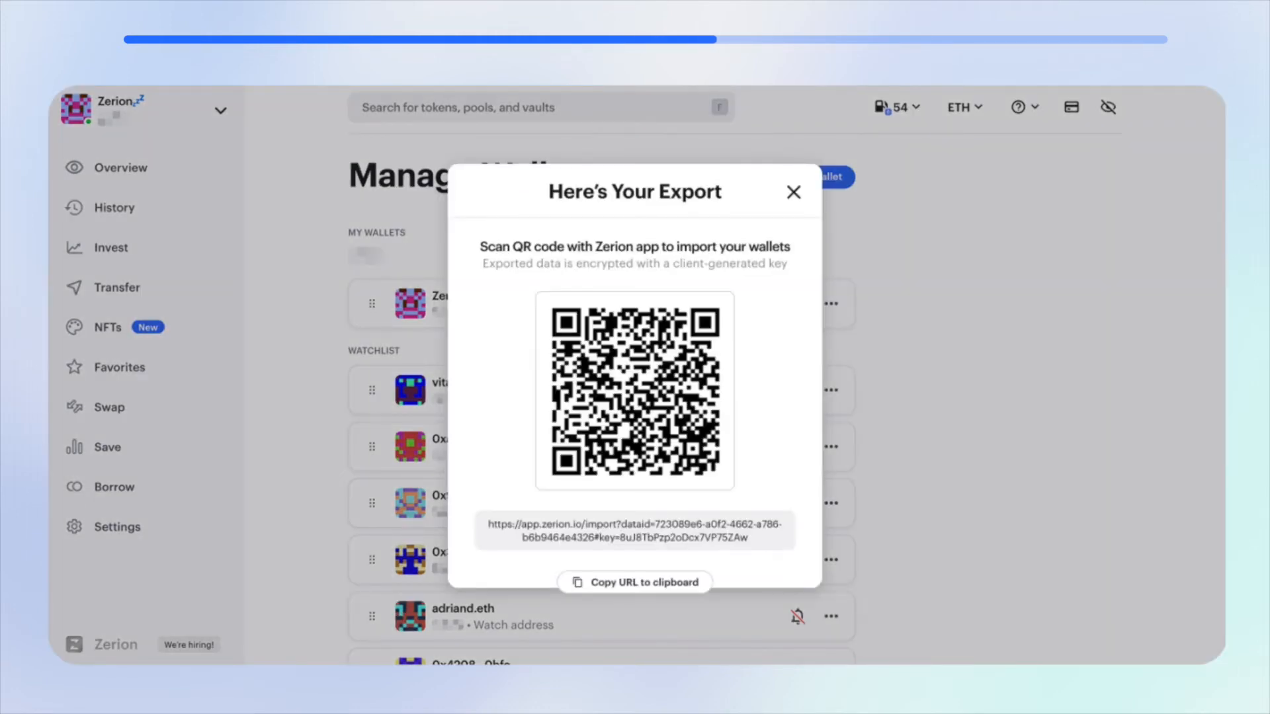